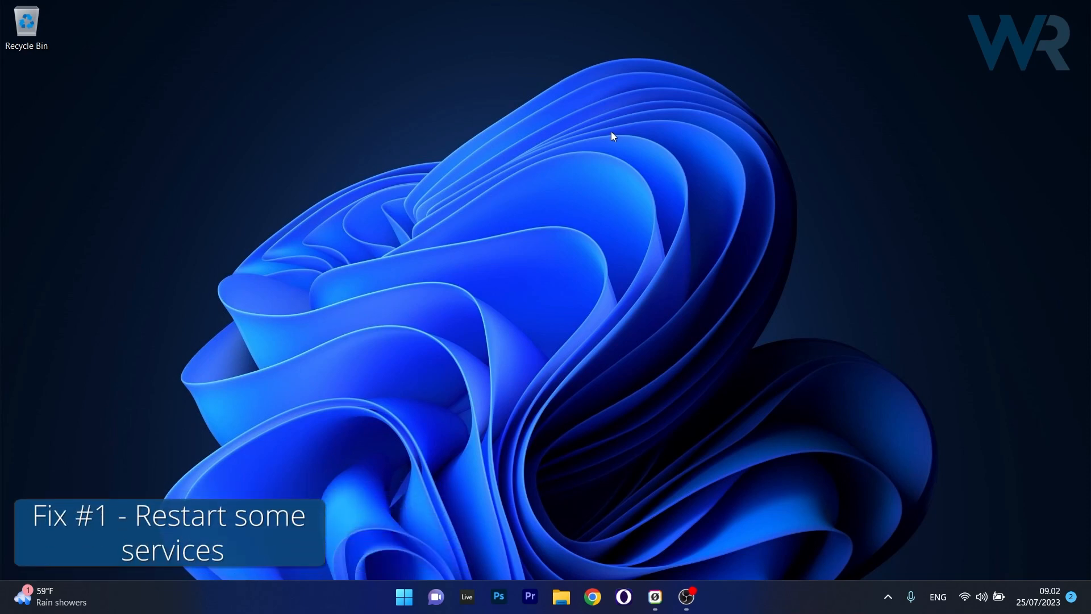
mouse_move(609, 161)
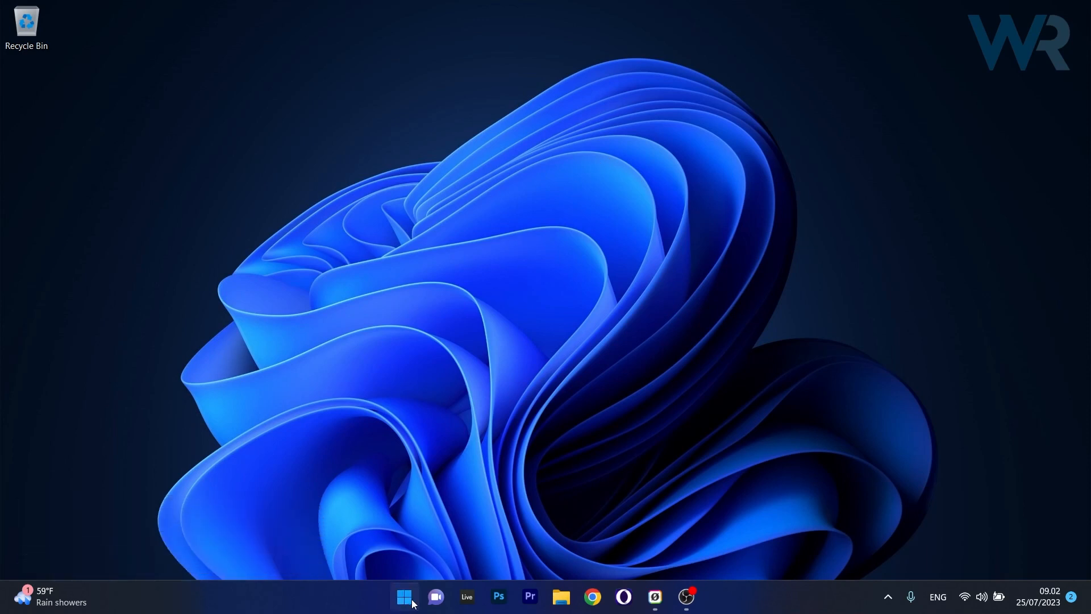
Type 'services' into the Windows search to find the Services app
text(services)
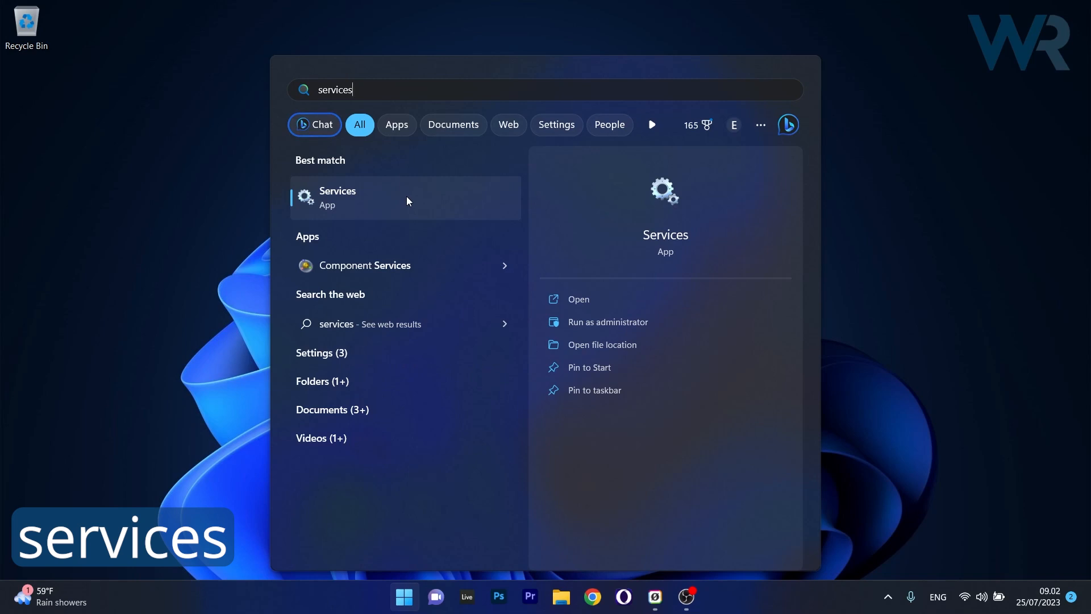
Set Background Intelligent Transfer Service's startup type to Automatic and apply it
click(337, 197)
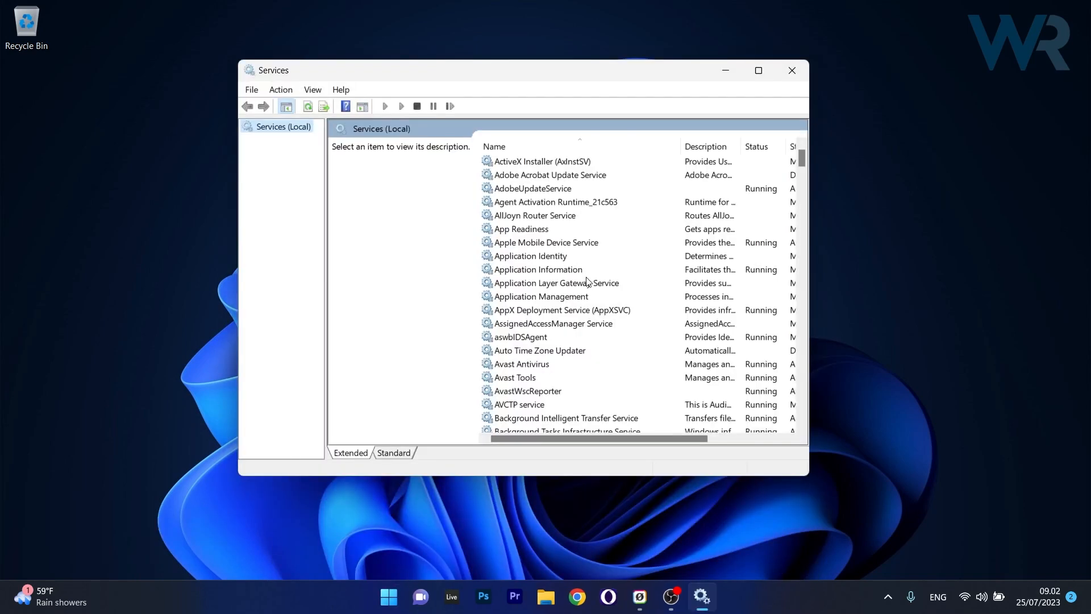
scroll(down, 3)
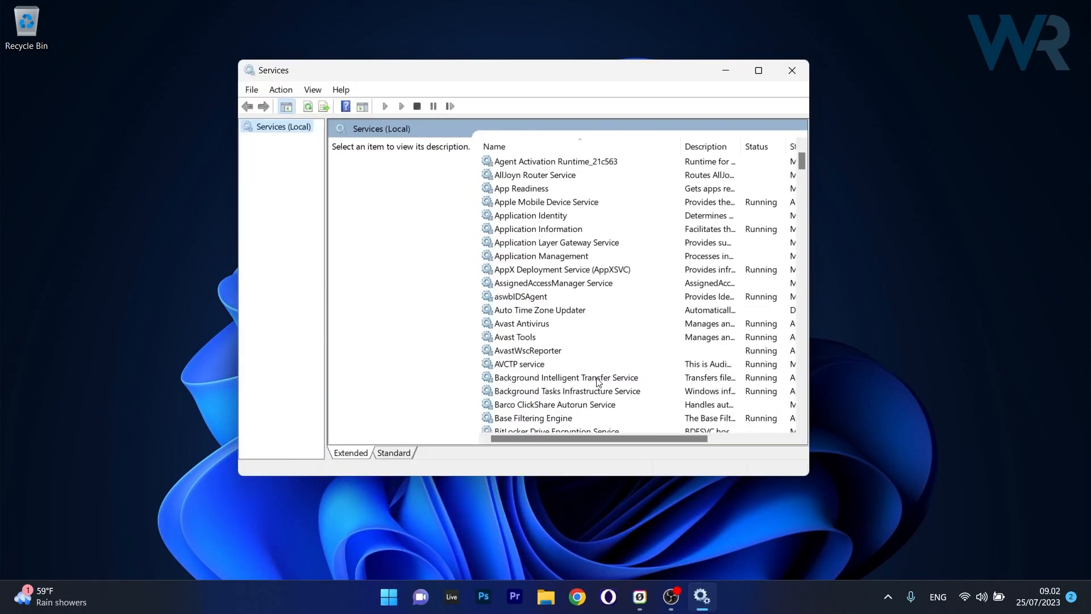
mouse_move(622, 380)
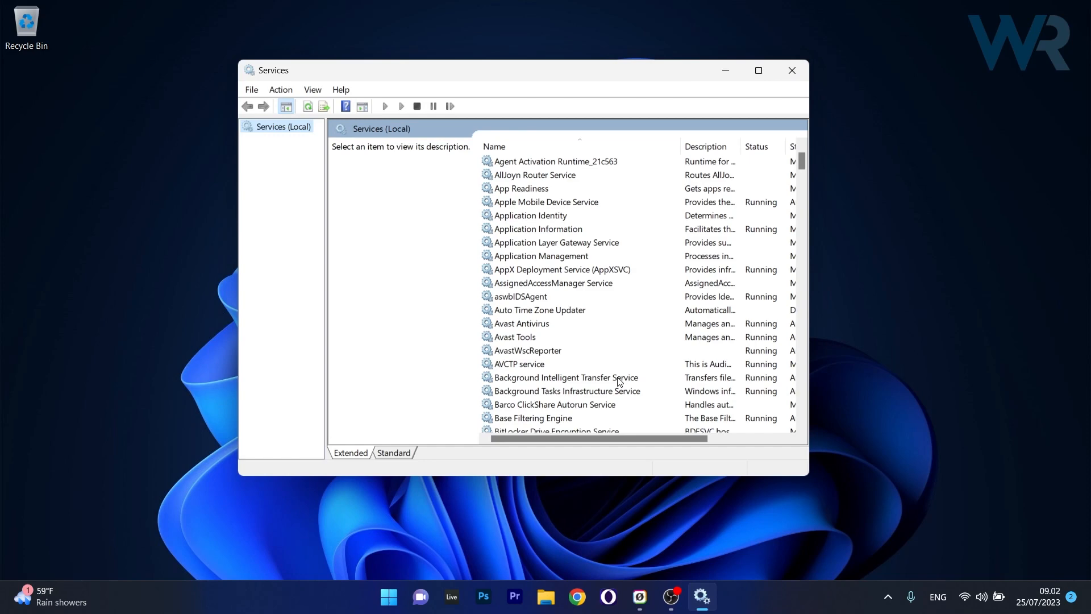
double_click(566, 378)
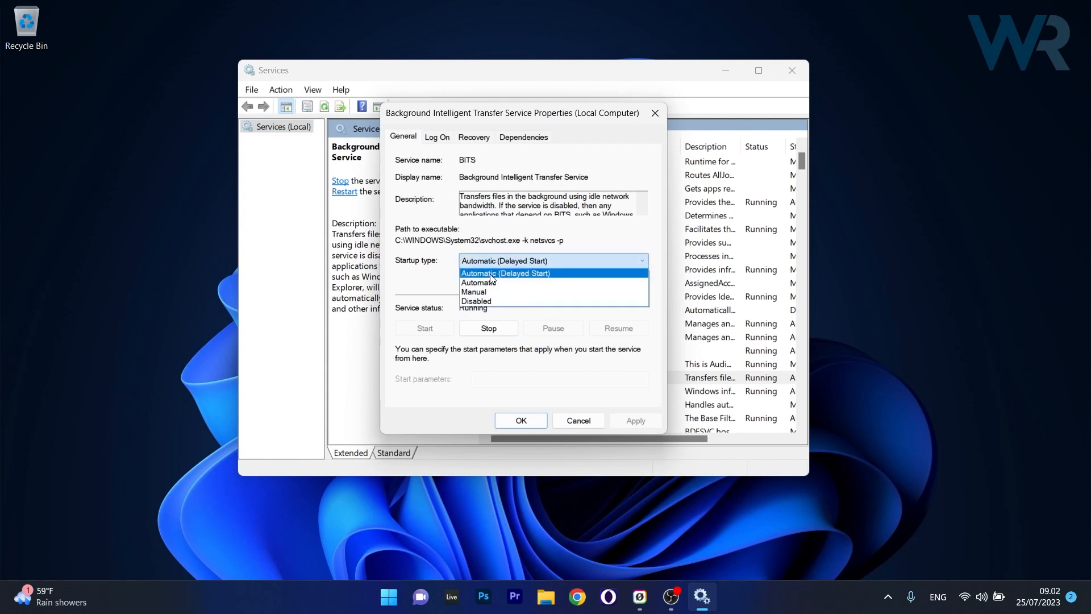
click(478, 282)
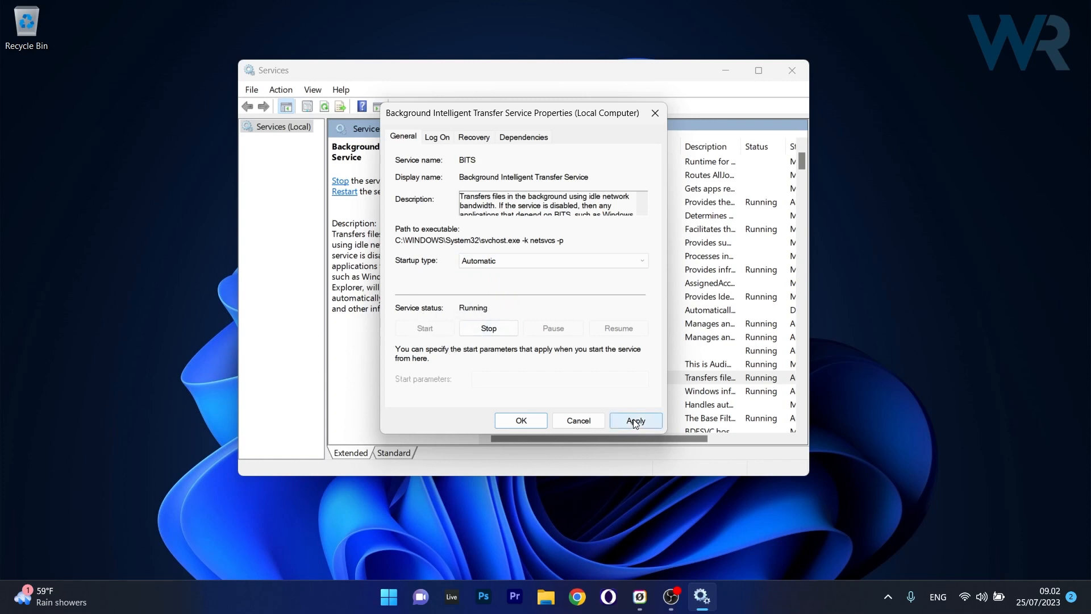
click(636, 420)
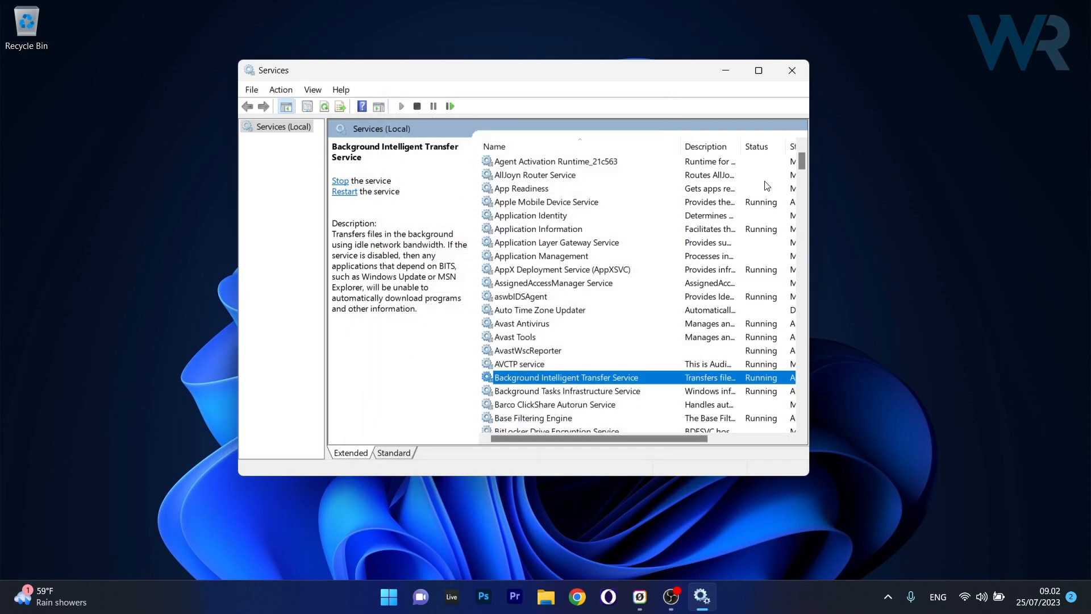
mouse_move(784, 169)
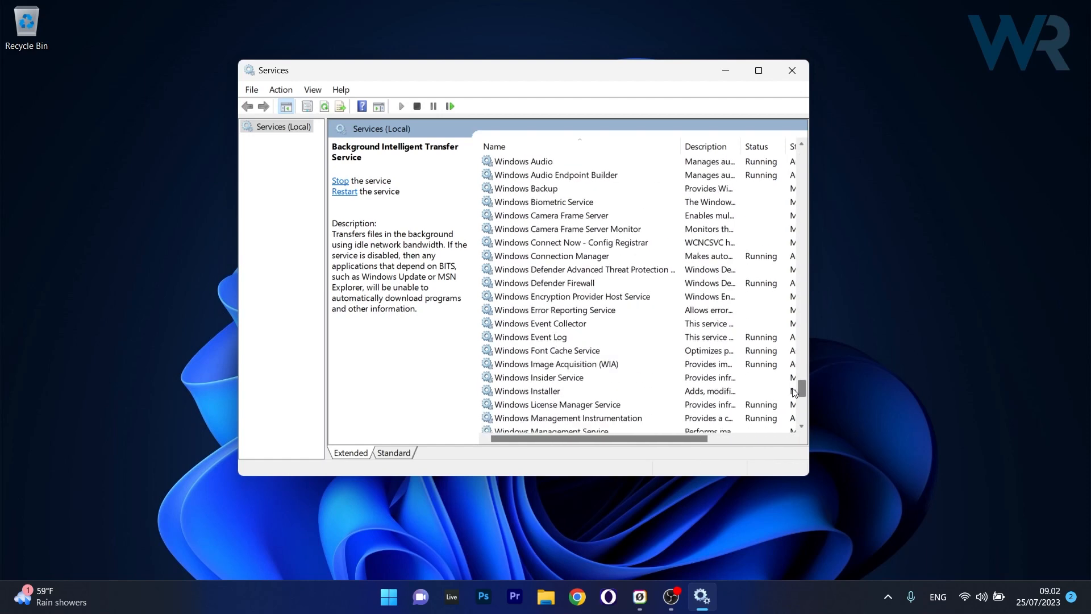
Change the Windows Update service's startup type to Automatic and save
scroll(down, 3)
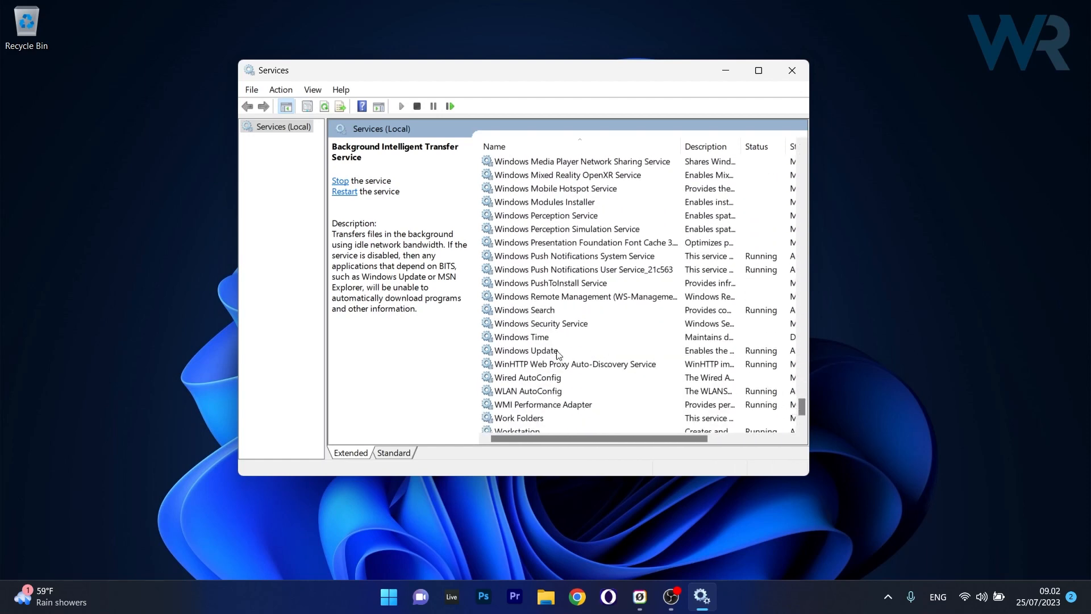
double_click(523, 351)
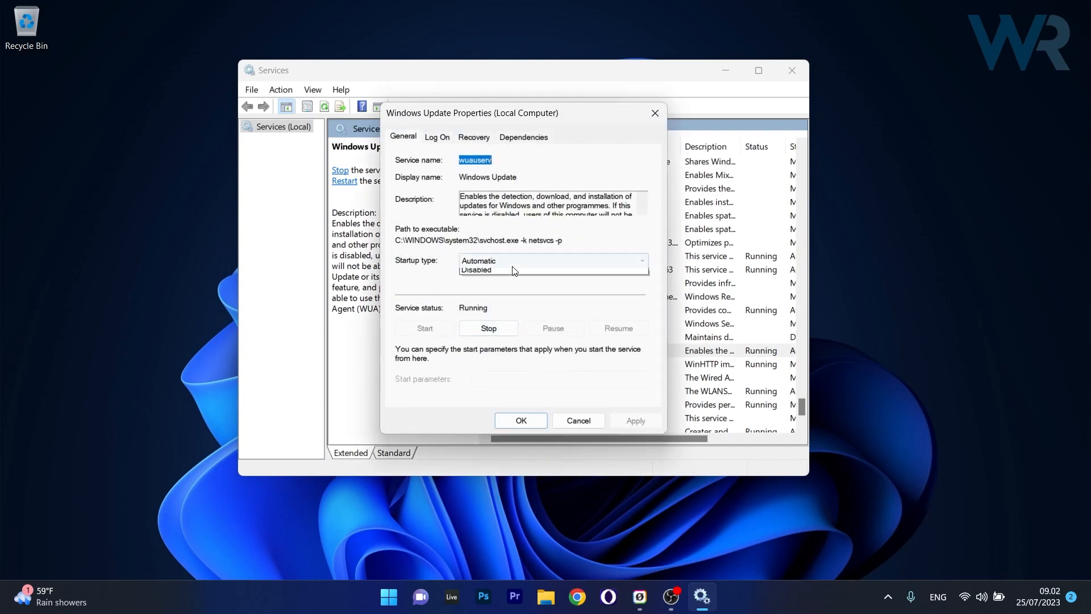
click(495, 261)
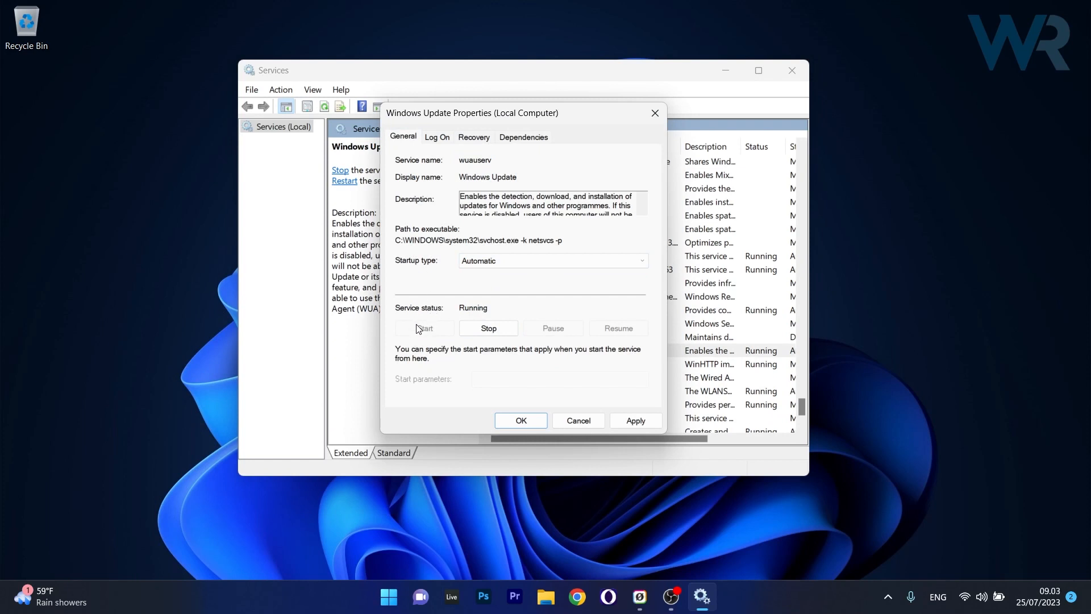
click(635, 421)
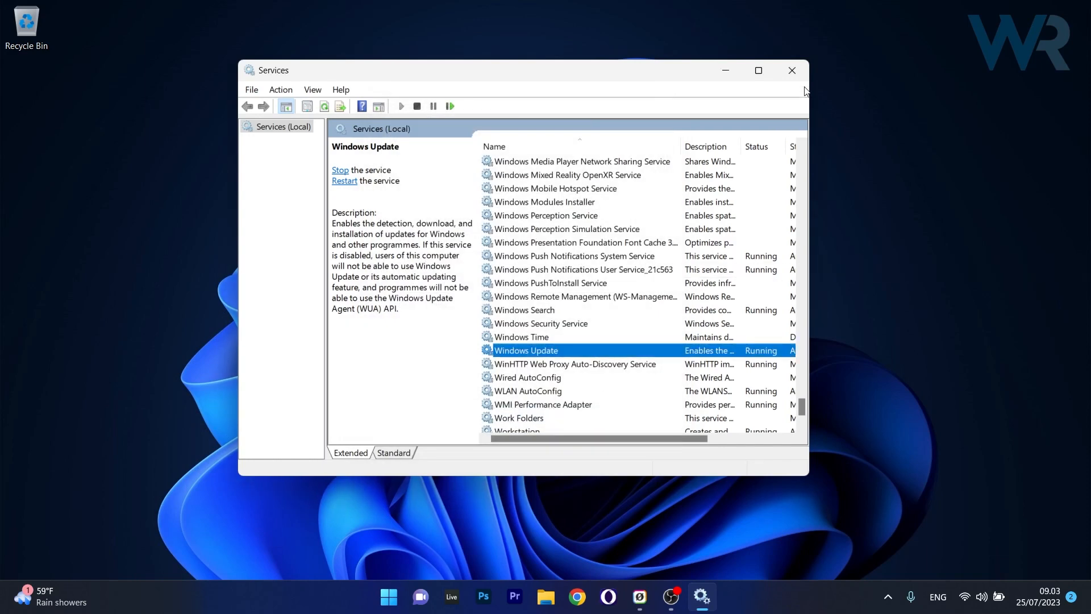
mouse_move(794, 72)
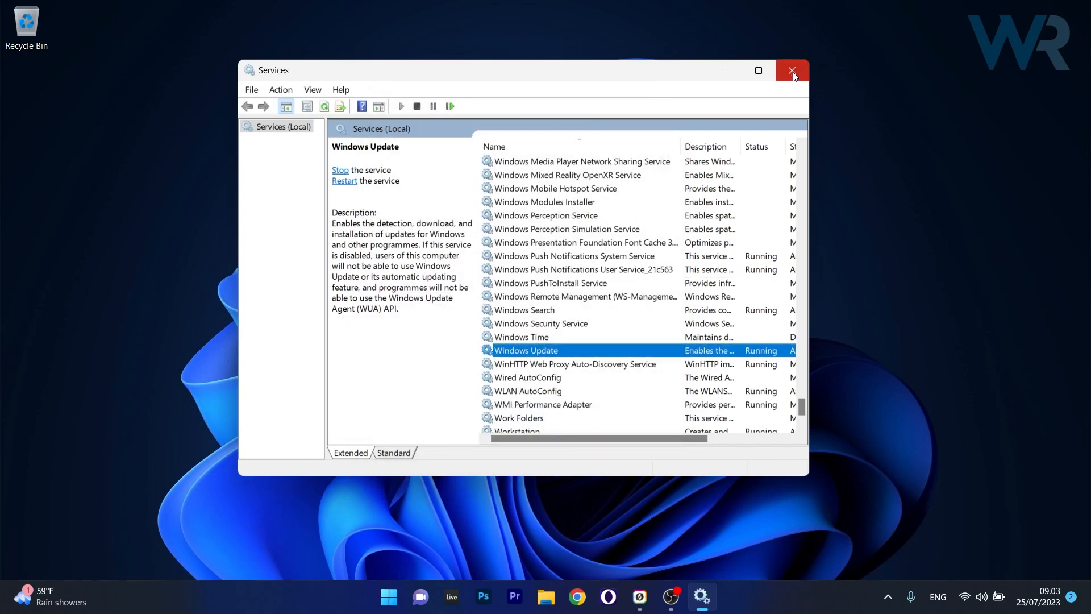
Close Services, then show Settings' Other trouble-shooters list, including Windows Update
click(792, 69)
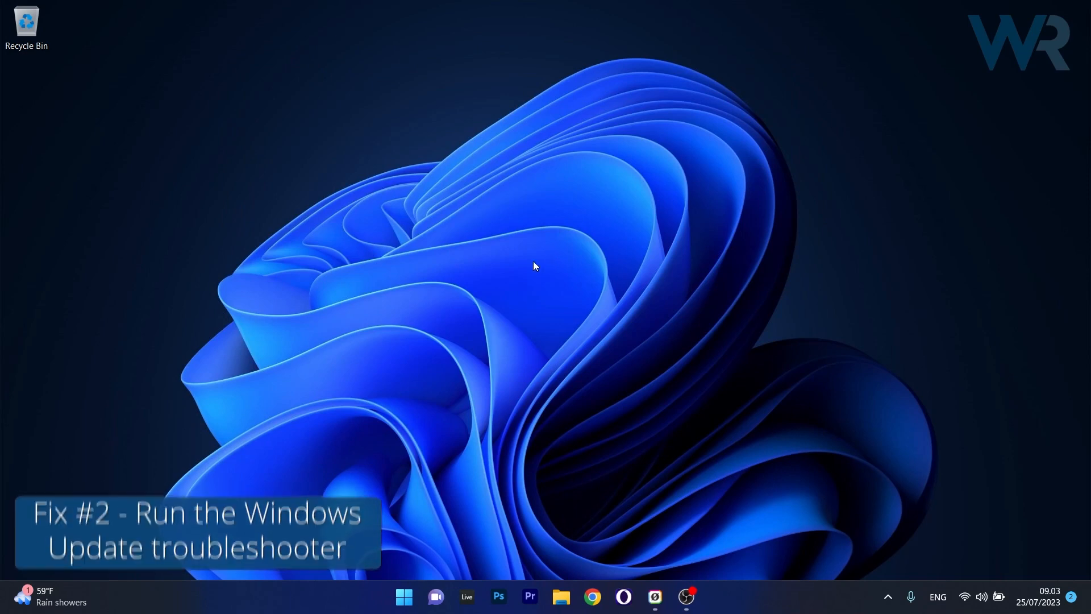
click(404, 596)
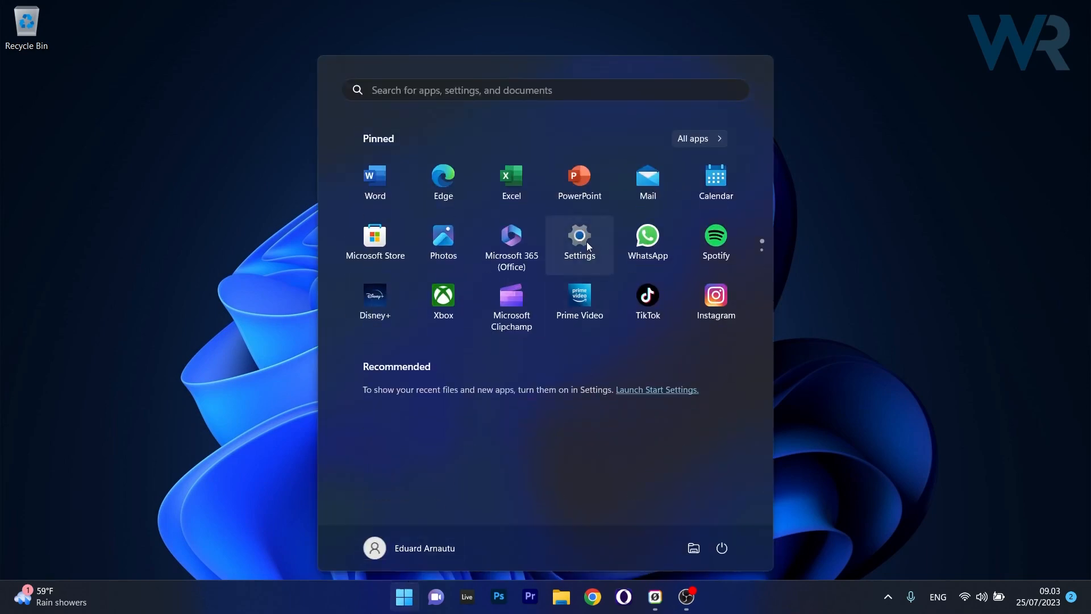
click(579, 236)
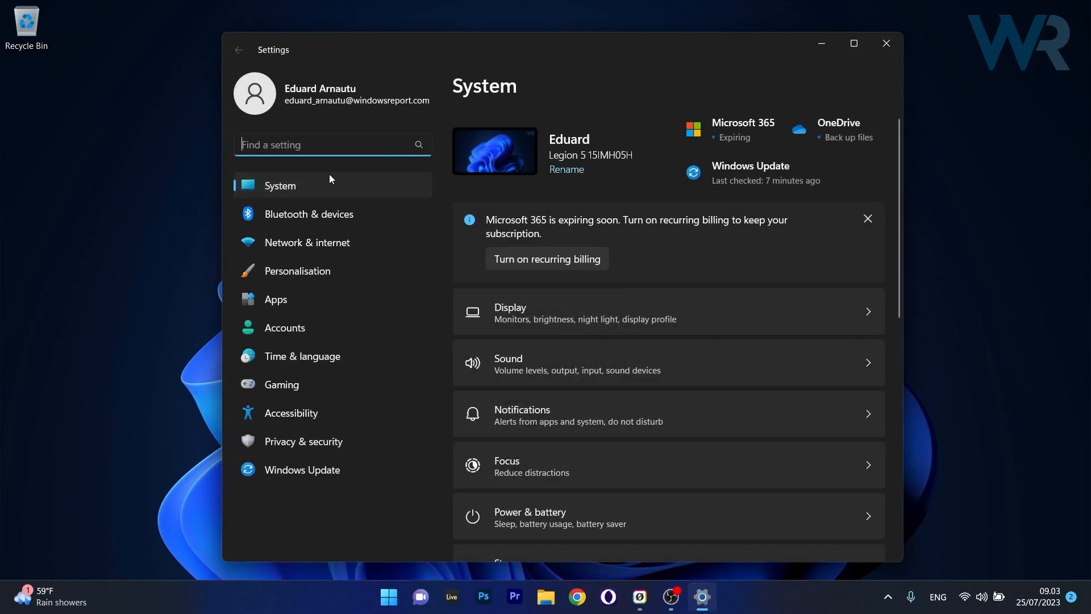
mouse_move(915, 140)
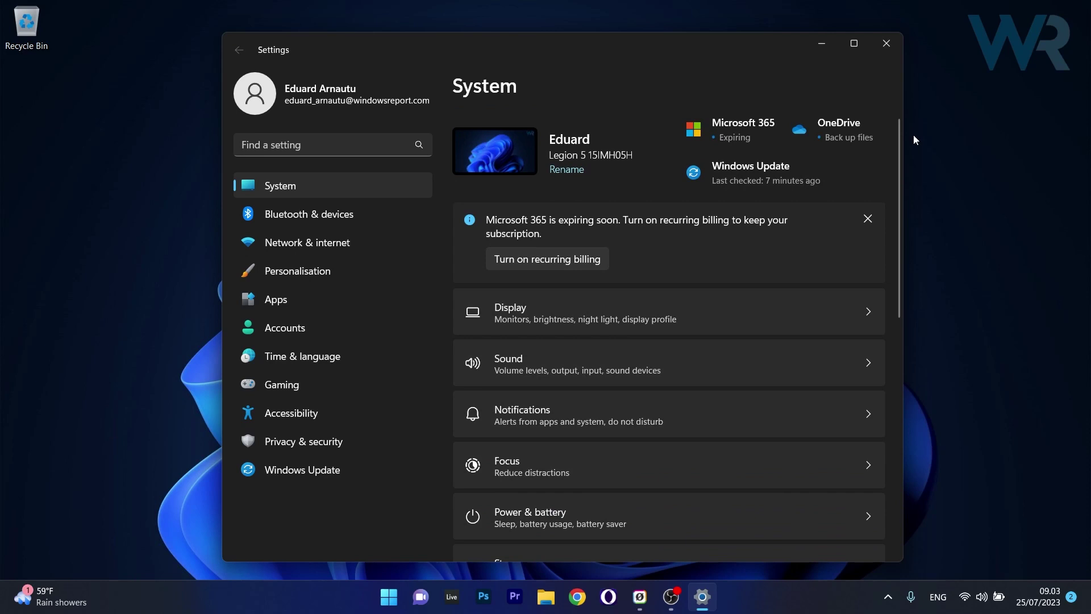
scroll(down, 3)
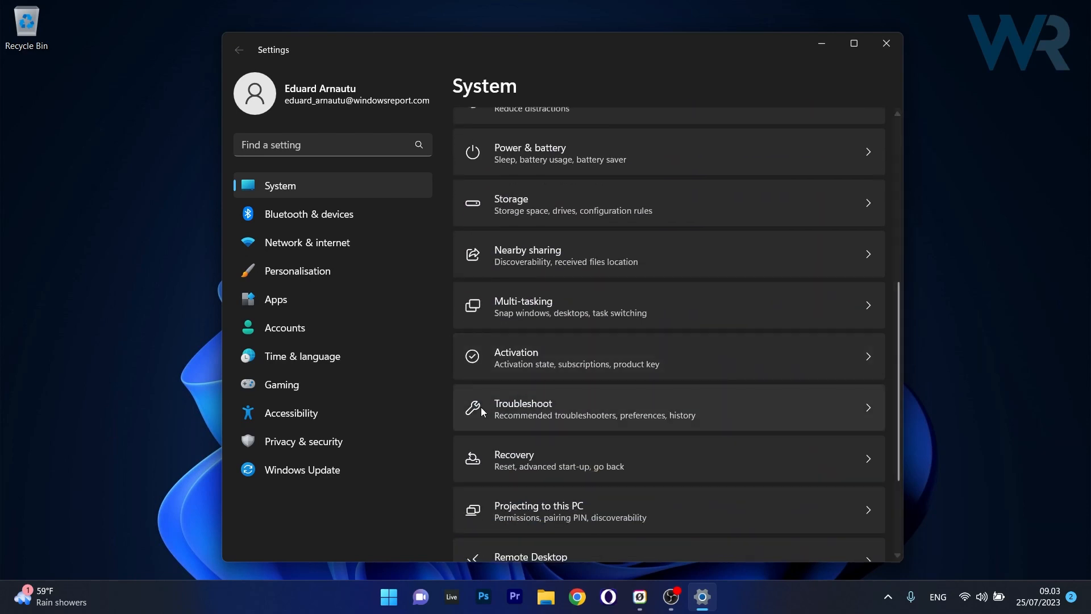
mouse_move(804, 417)
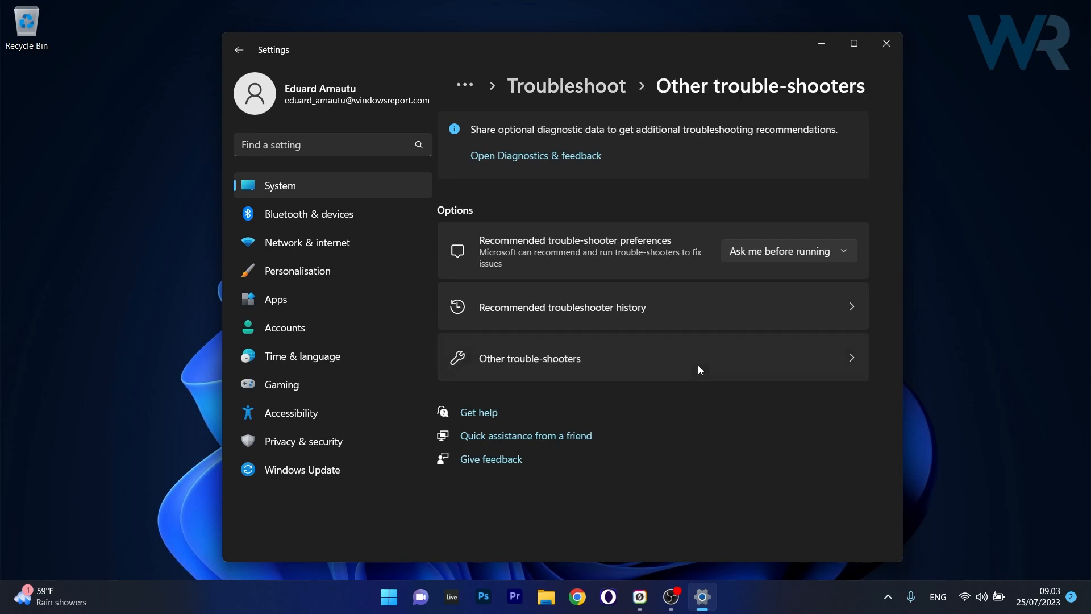
click(530, 358)
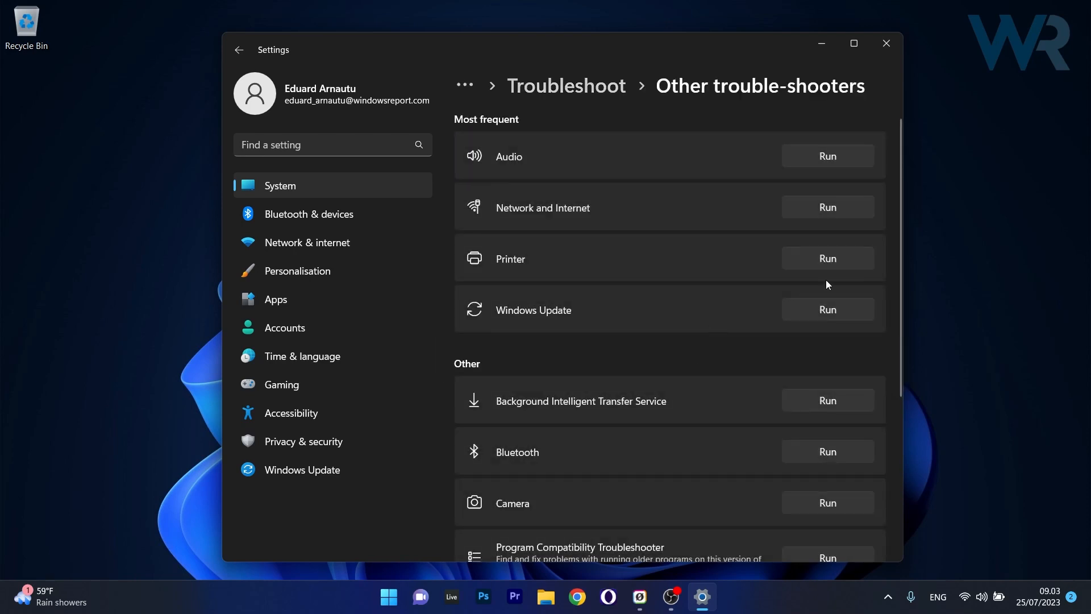
Run the Windows Update troubleshooter, close its window, then close Settings
click(828, 309)
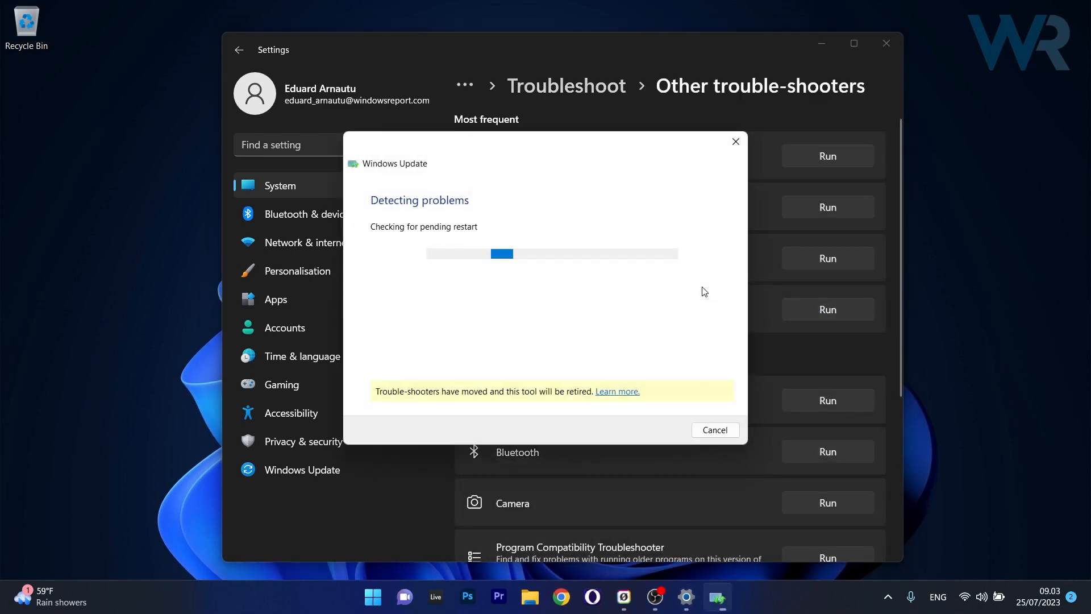
mouse_move(491, 297)
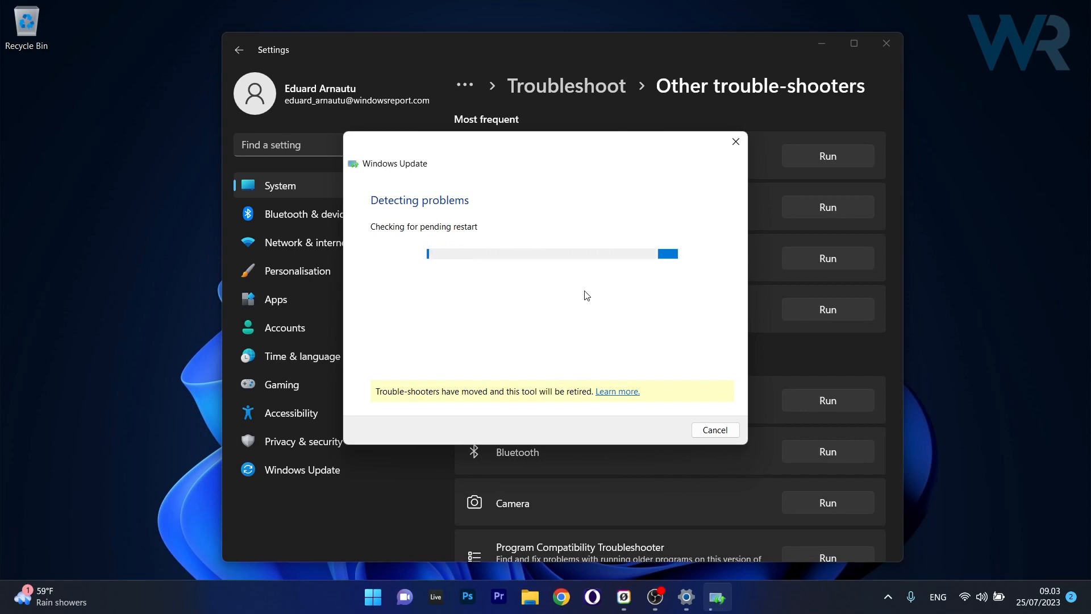
click(716, 430)
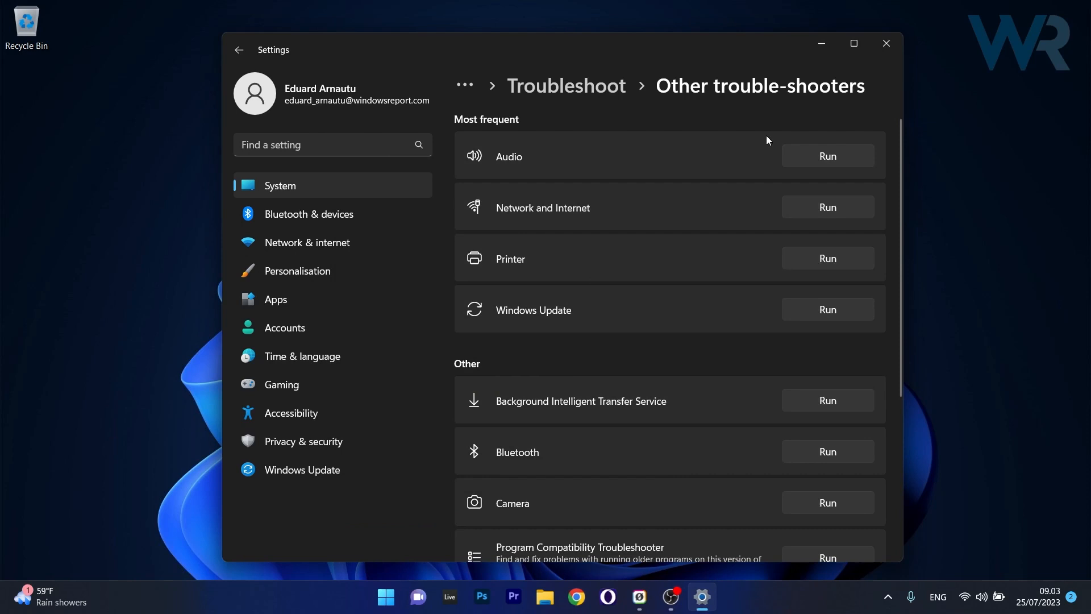
click(886, 44)
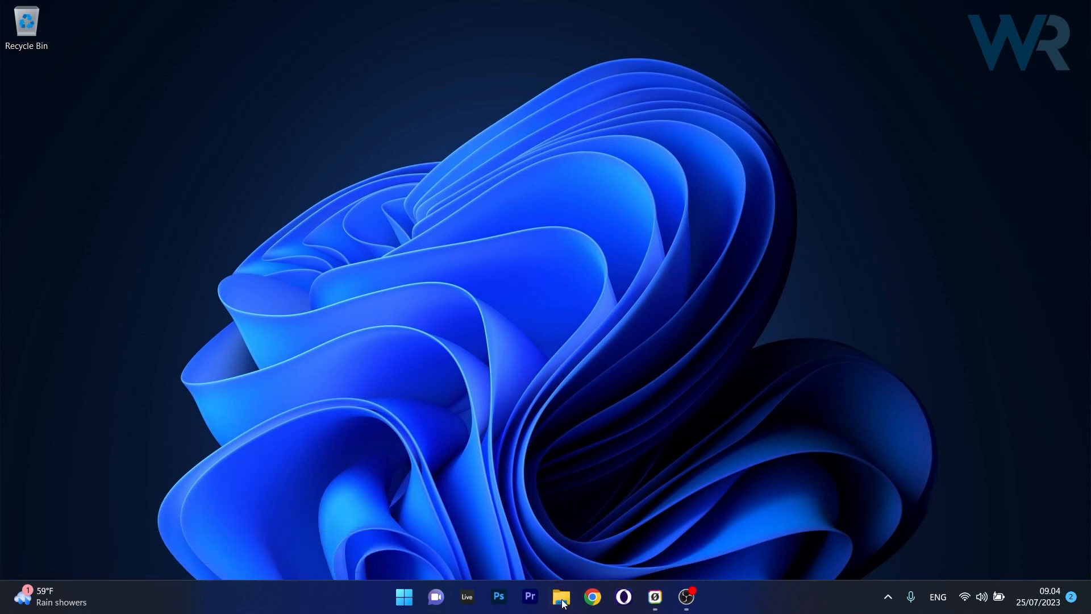
Open C:\Windows\SoftwareDistribution in File Explorer and delete its six items
click(562, 597)
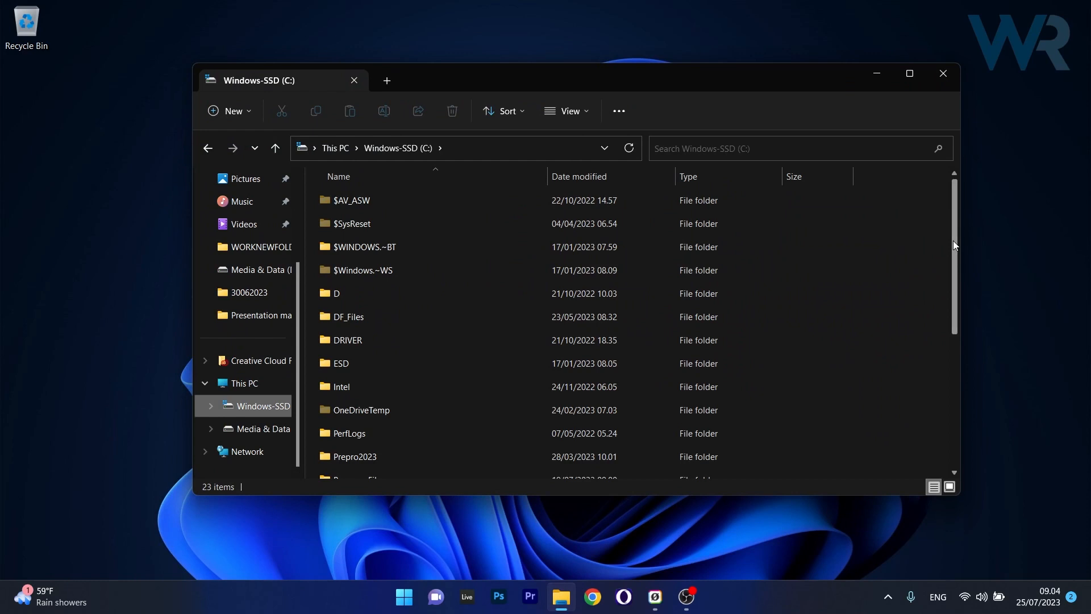
scroll(down, 3)
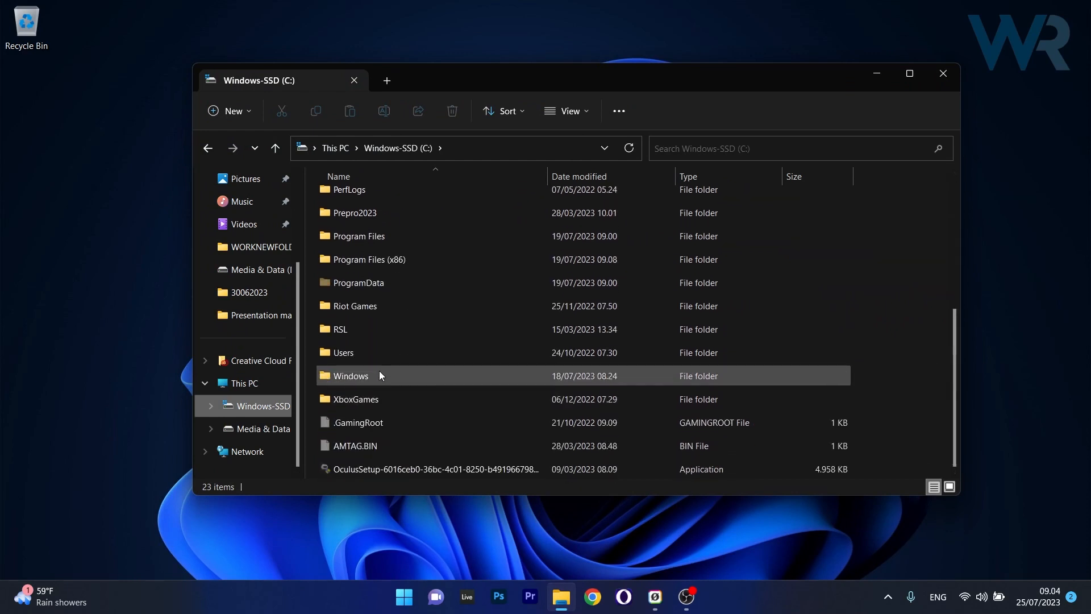
double_click(351, 375)
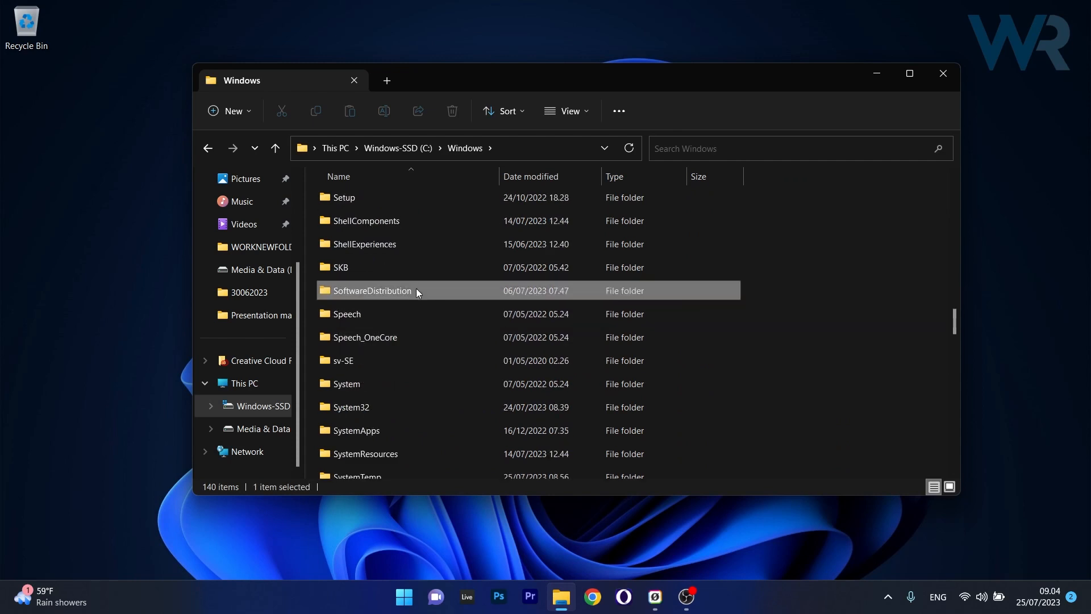
double_click(372, 291)
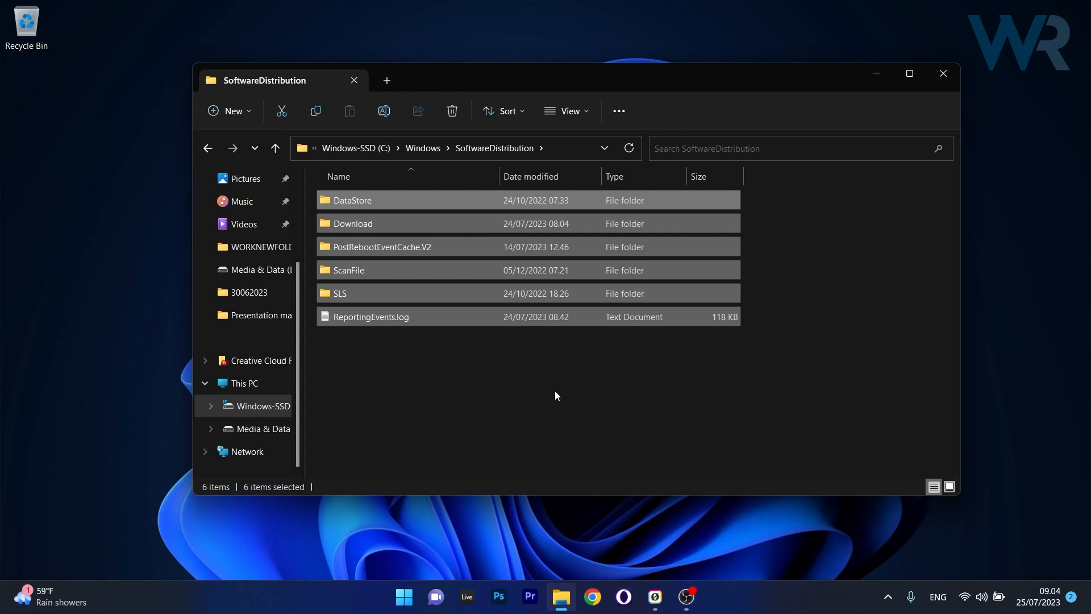
click(452, 111)
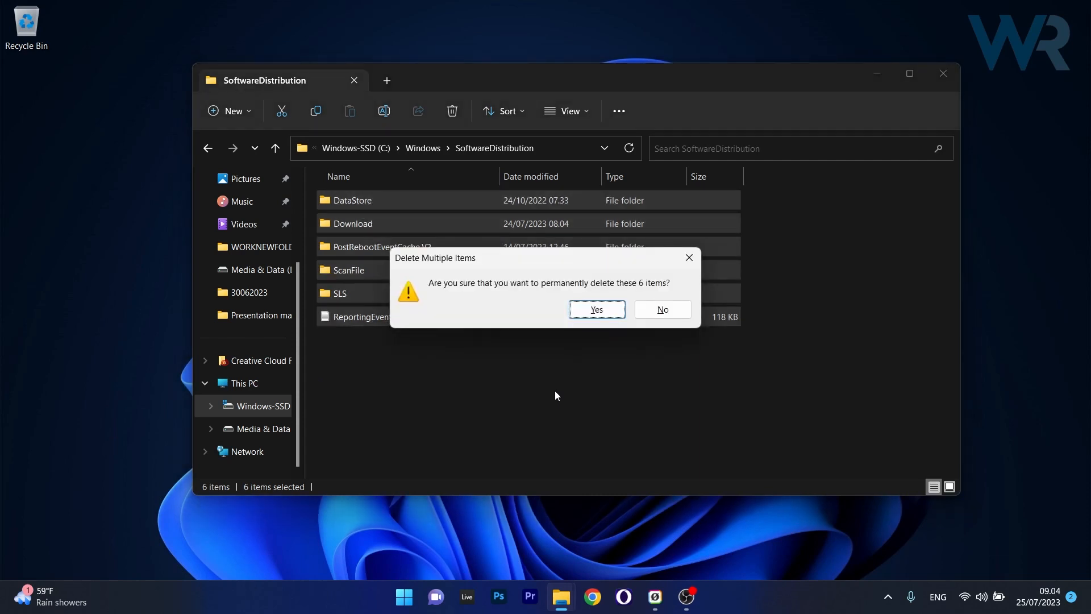
mouse_move(685, 266)
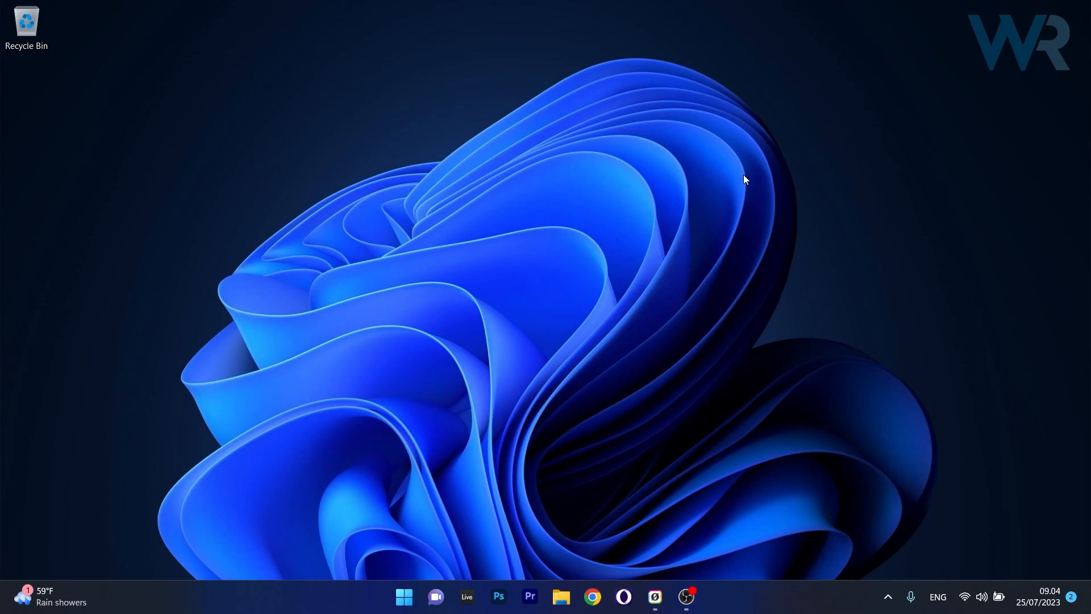
mouse_move(783, 201)
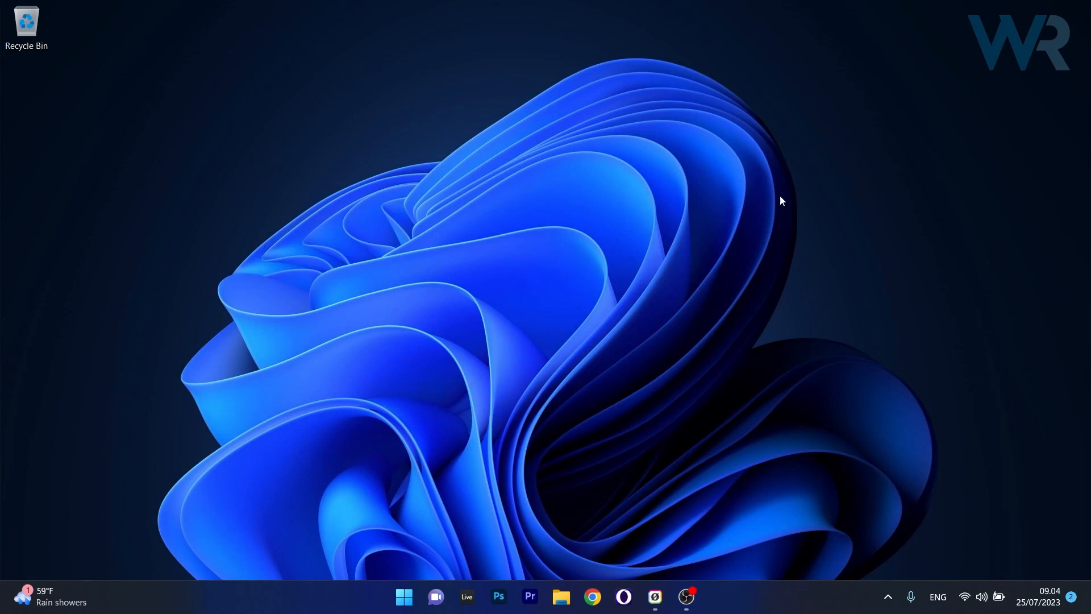
mouse_move(679, 164)
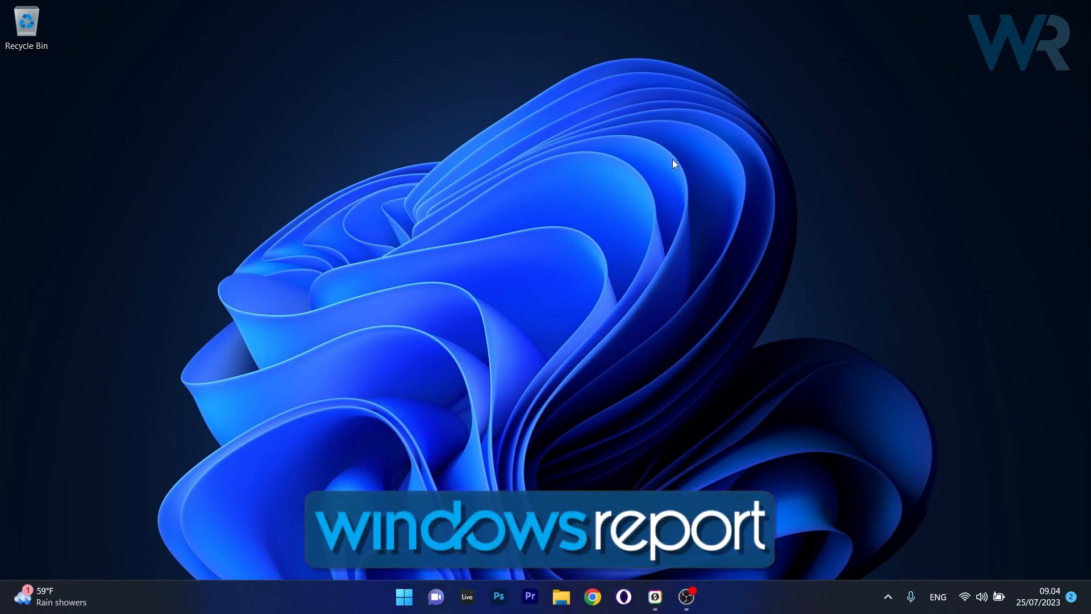
mouse_move(610, 139)
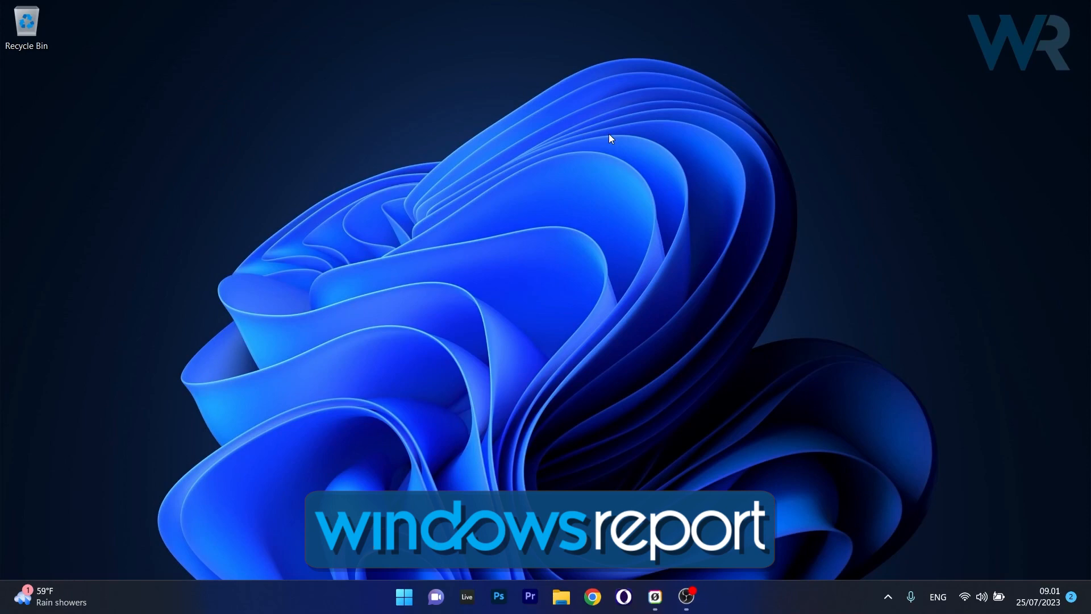